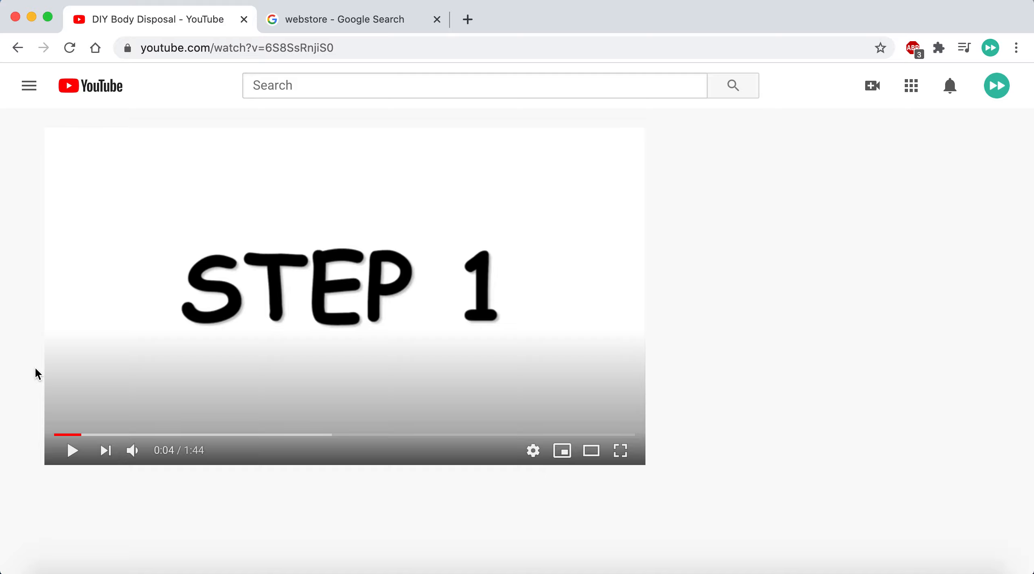
{"action": "mouse_move", "coordinate": [72, 451]}
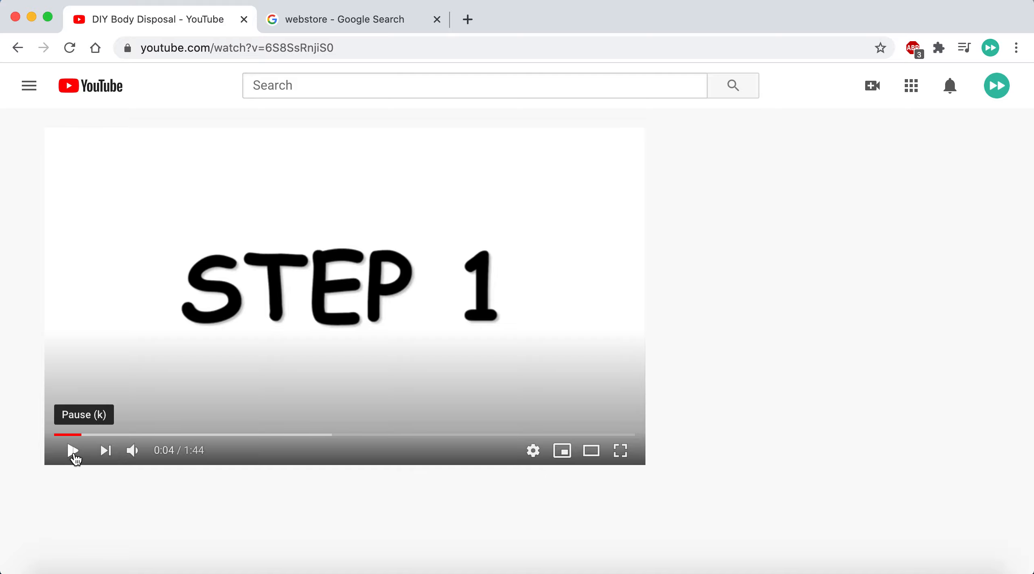
Step: Play the DIY Body Disposal video, then switch to the 'webstore' Google search results
{"action": "left_click", "coordinate": [533, 451]}
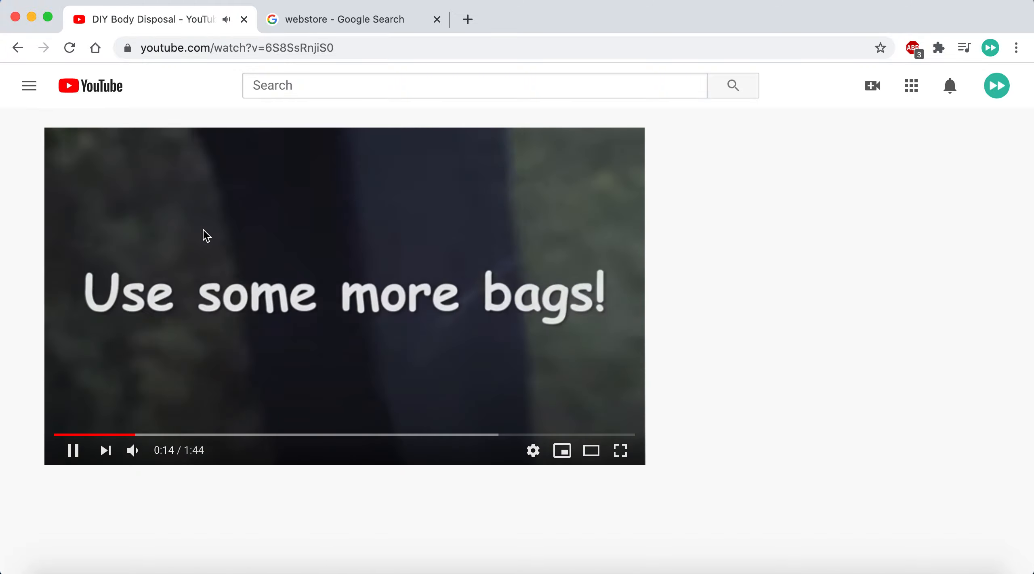
{"action": "left_click", "coordinate": [352, 19]}
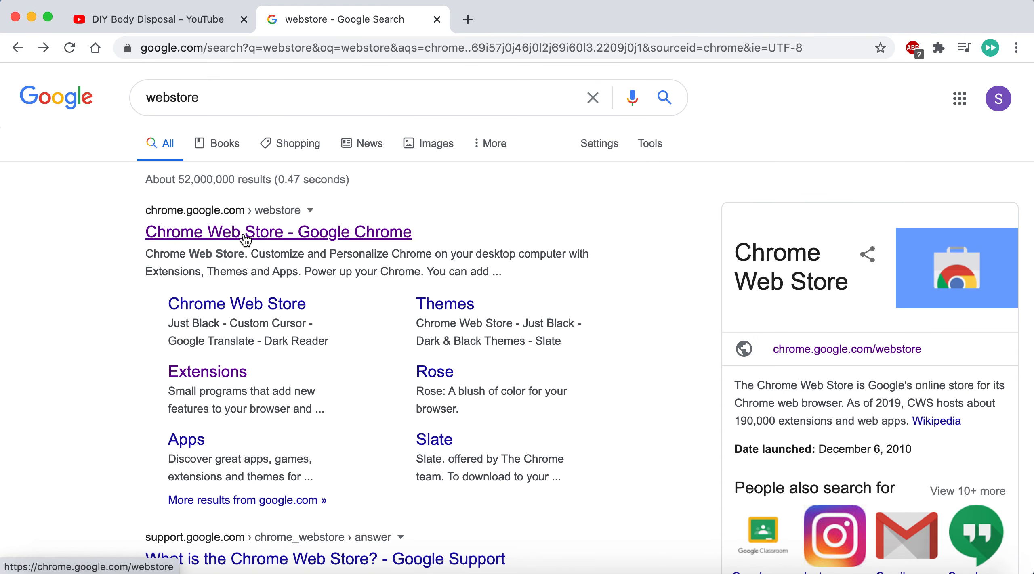
Step: Search the Chrome Web Store for 'video speed controller' and add the extension to Chrome
{"action": "left_click", "coordinate": [277, 231]}
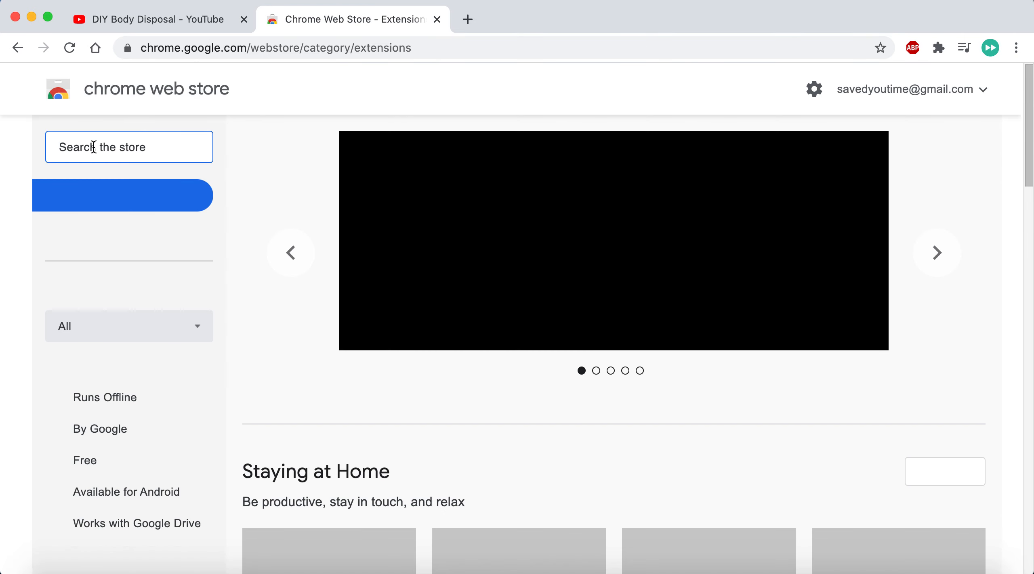
{"action": "type", "text": "vid"}
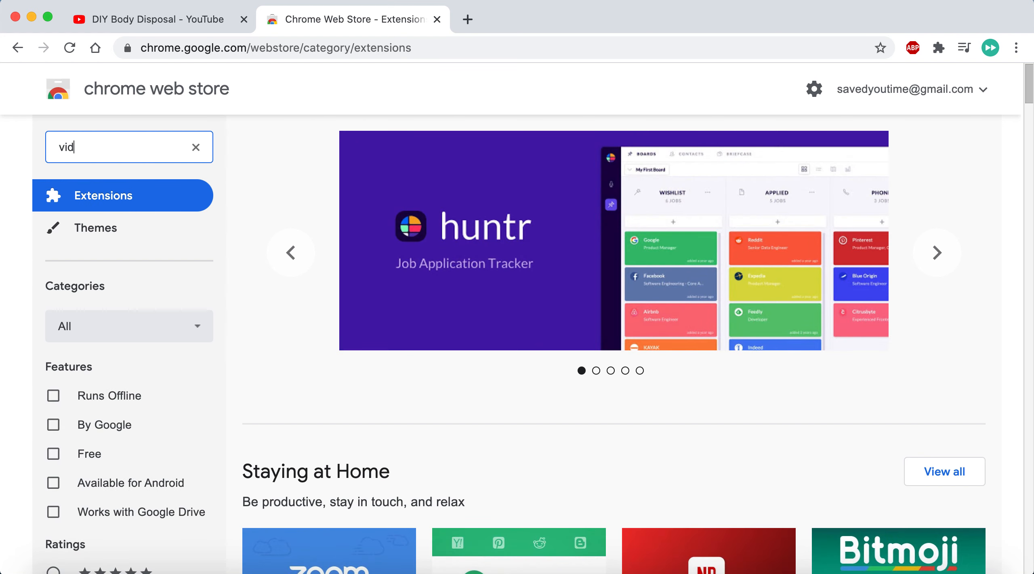
{"action": "type", "text": "video speed con"}
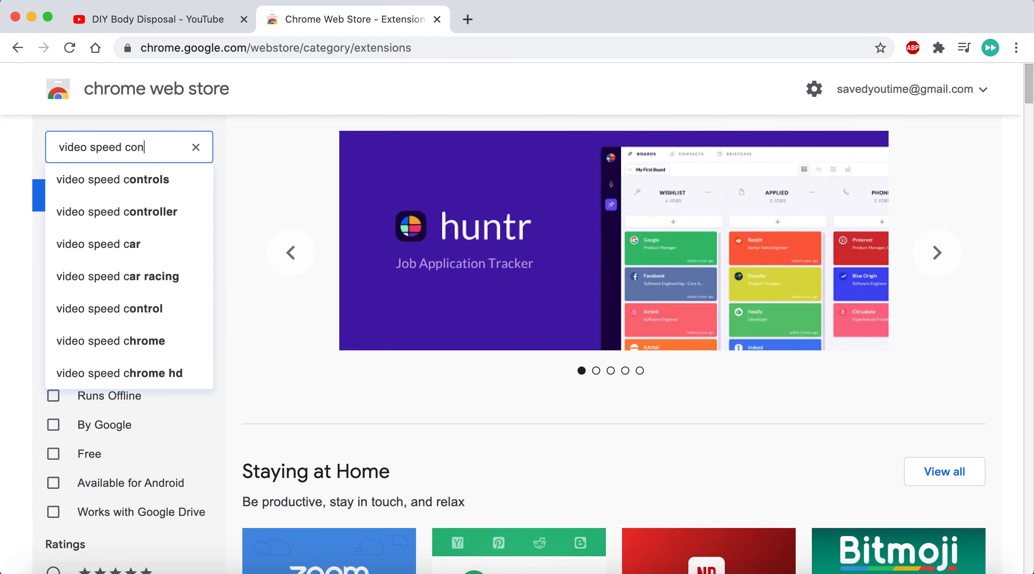
{"action": "left_click", "coordinate": [118, 211]}
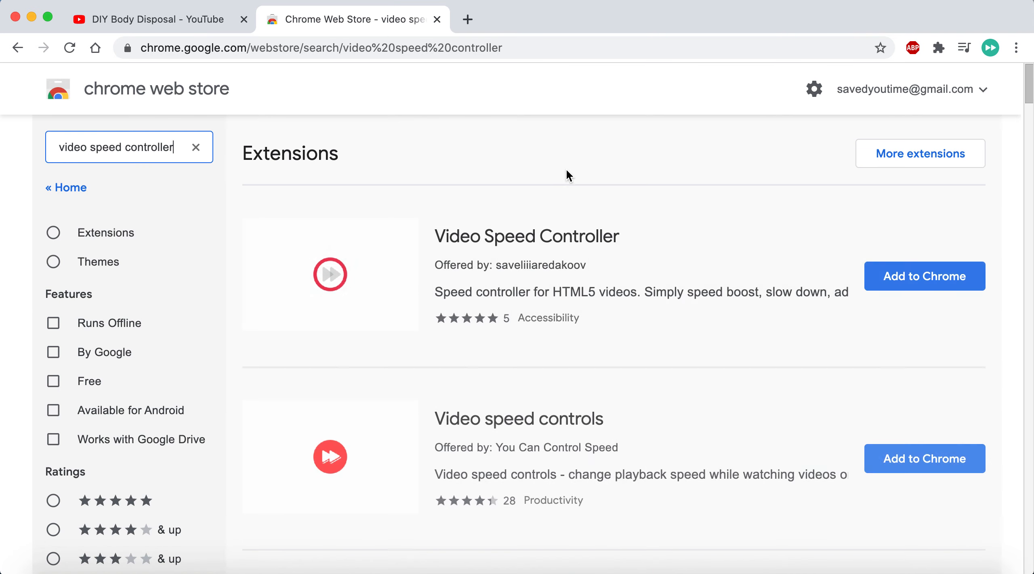
{"action": "left_click", "coordinate": [922, 276]}
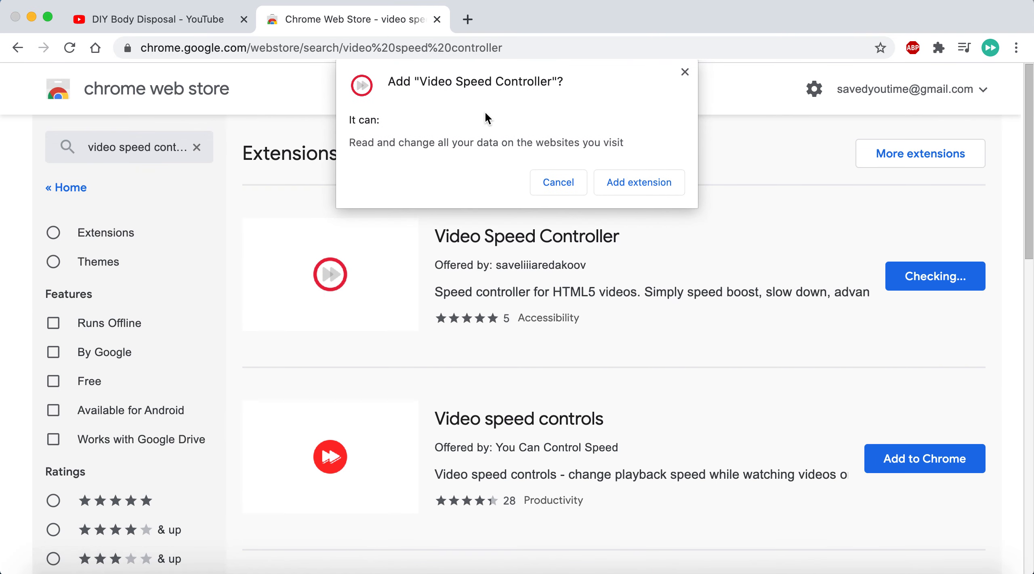
{"action": "left_click", "coordinate": [151, 18]}
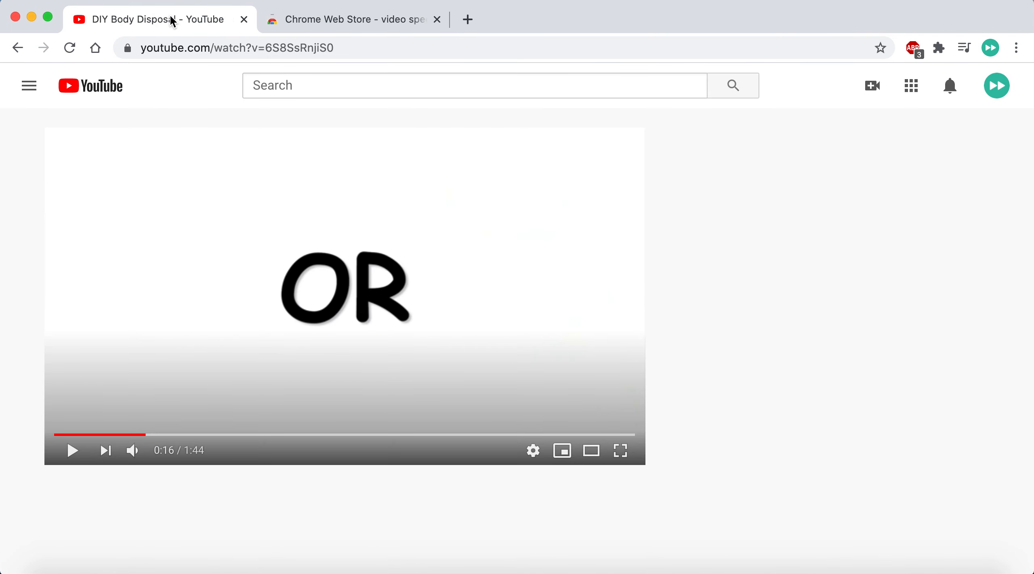
Step: Return to the YouTube video showing Speed 1.00, and open the Video Speed Controller options page
{"action": "left_click", "coordinate": [69, 48]}
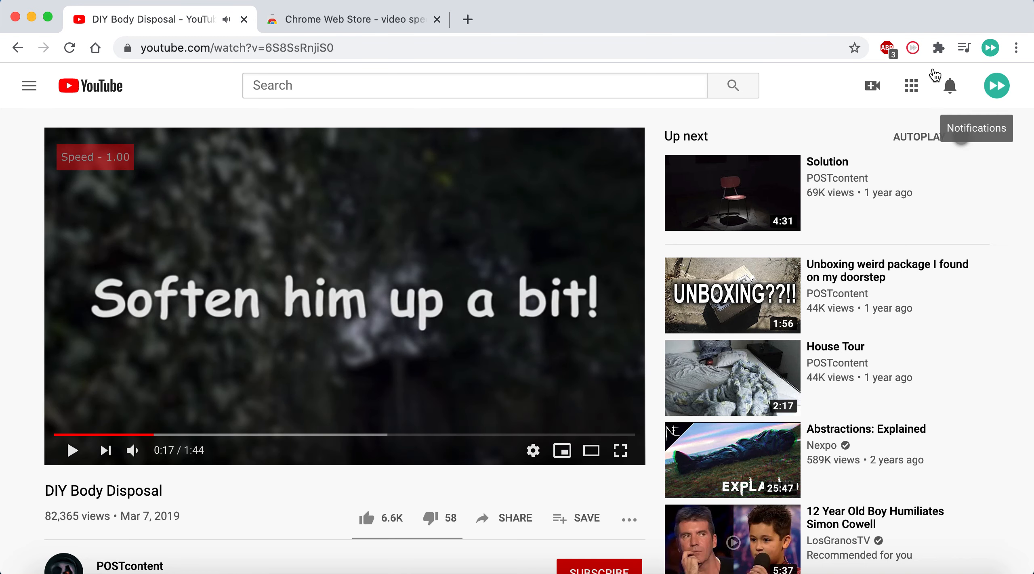
{"action": "left_click", "coordinate": [353, 19]}
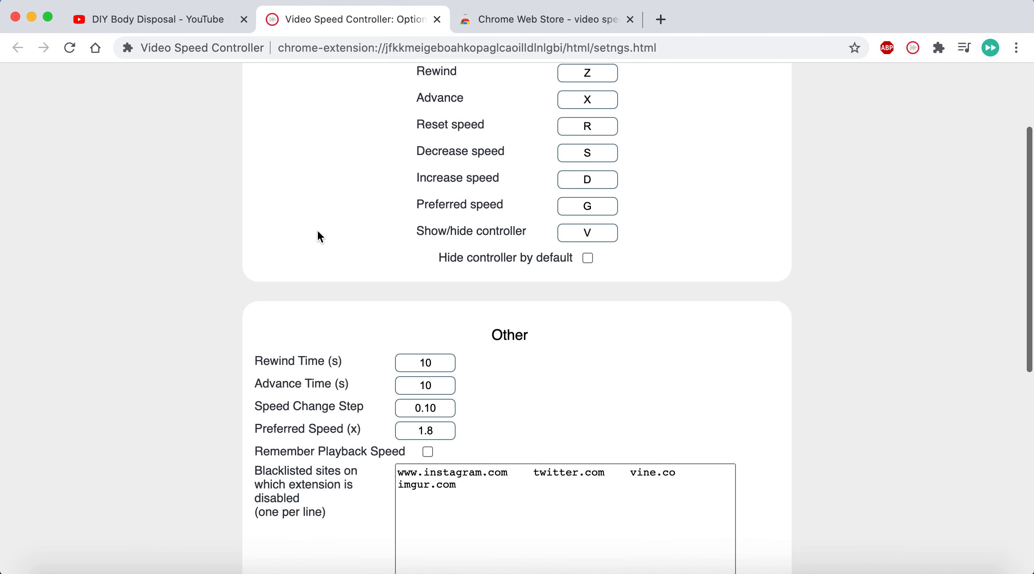